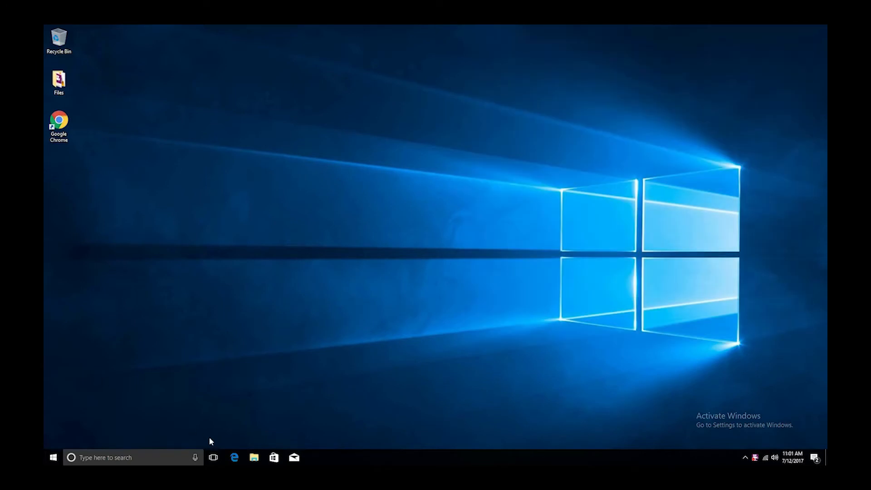
mouse_move(342, 428)
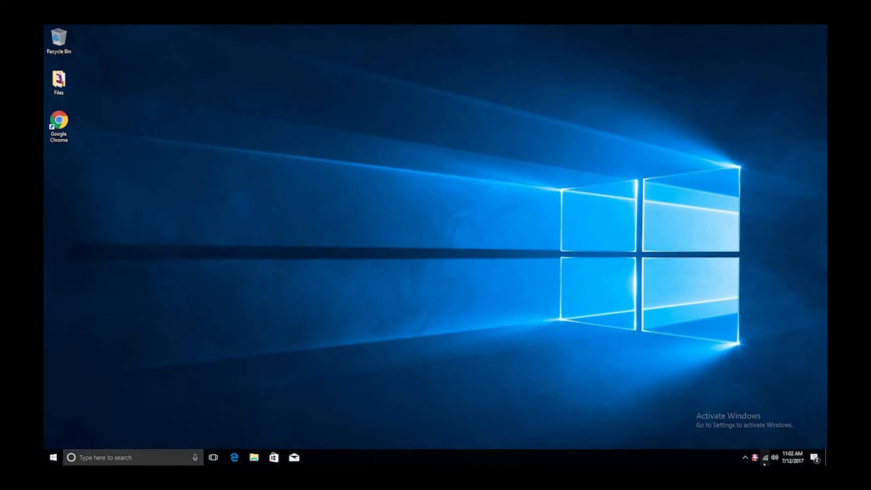
Join the open TSP100III-B719E5 printer Wi-Fi network from the taskbar network list.
left_click(765, 457)
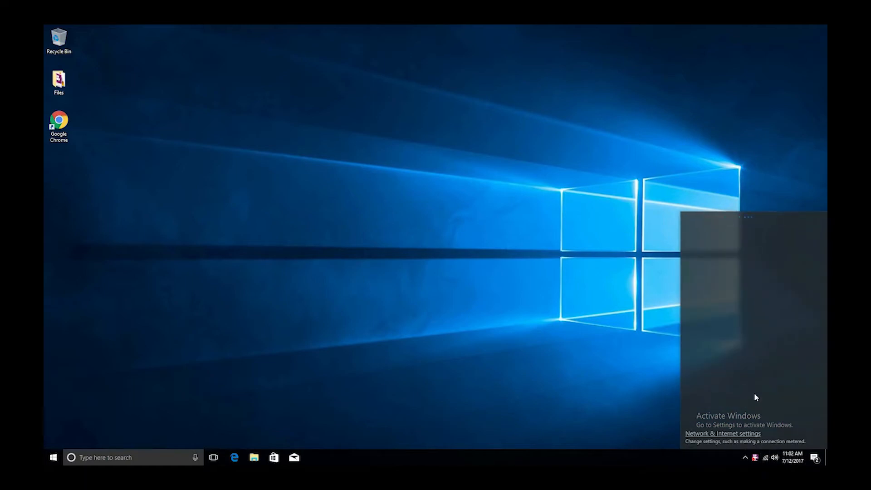
left_click(765, 458)
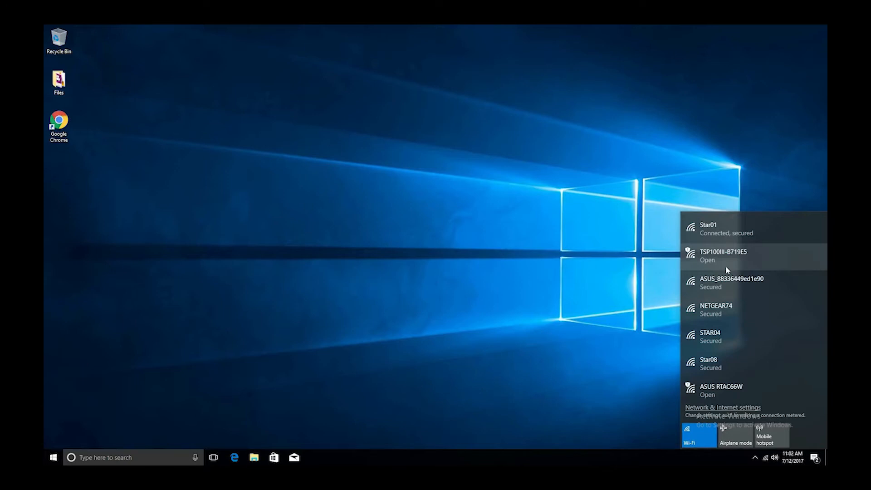
left_click(740, 256)
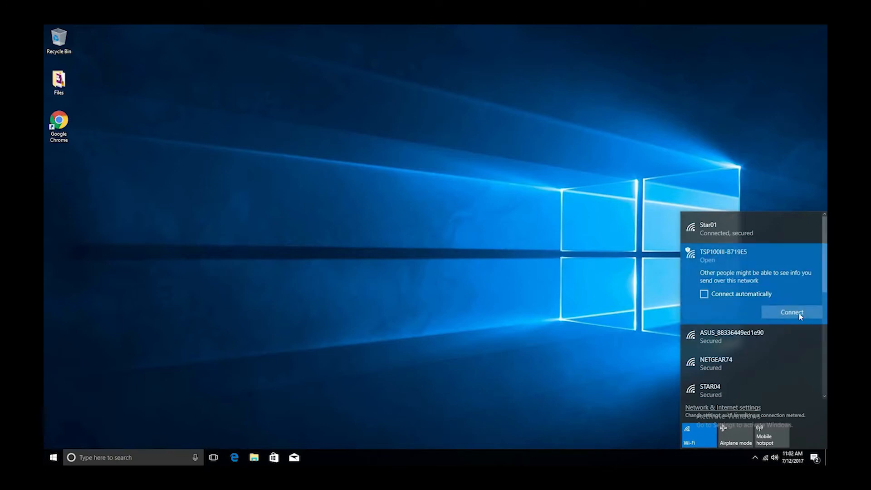
left_click(791, 311)
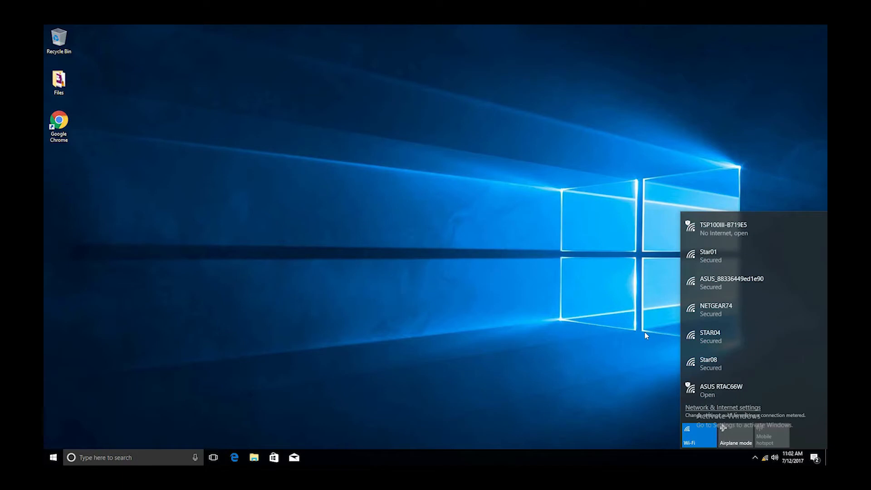
mouse_move(92, 302)
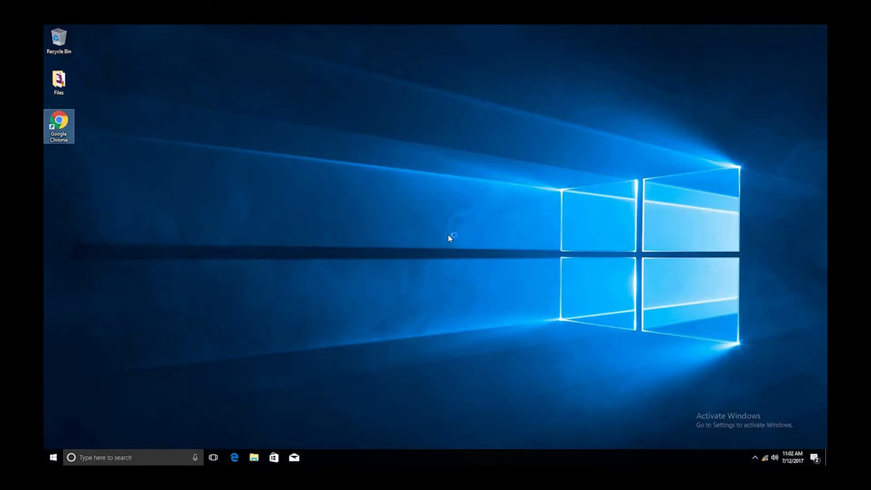
Launch Chrome and browse to the printer's Network Utility at 192.168.10.1.
double_click(59, 122)
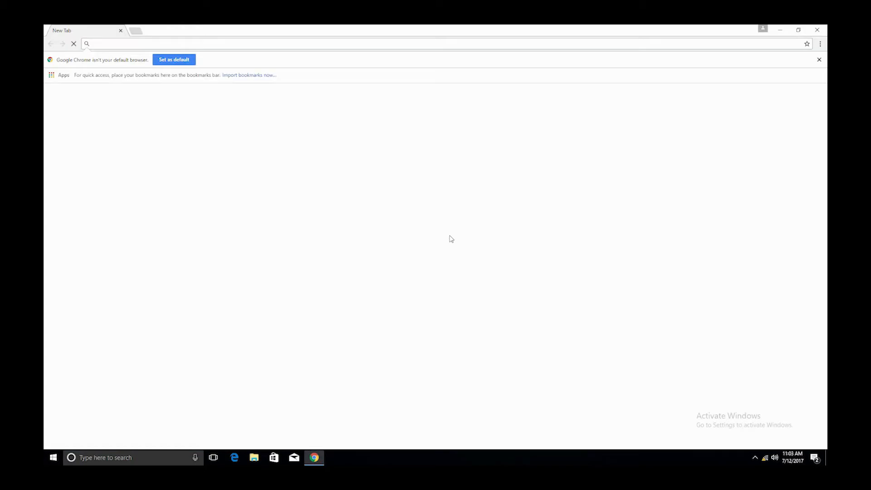
type("192.168")
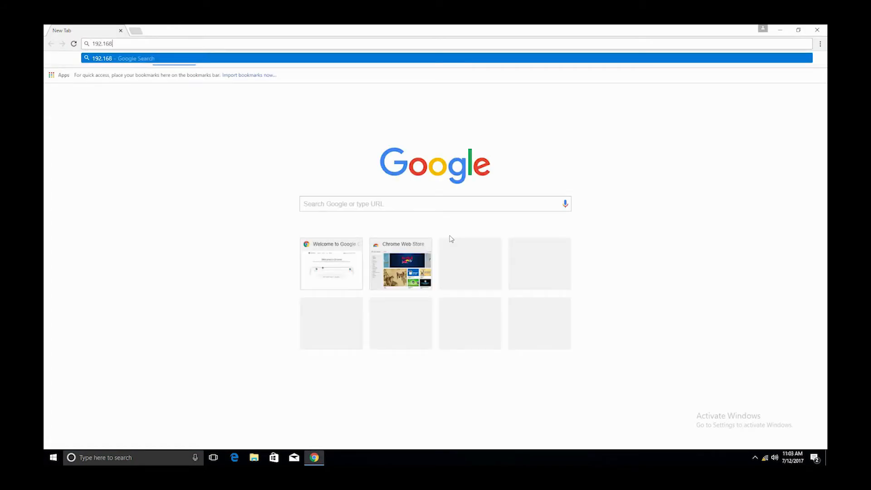
type(".10.1")
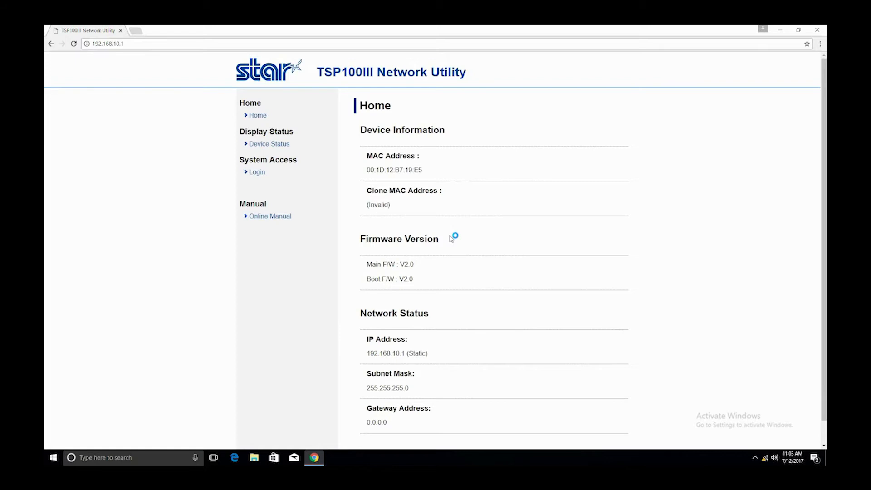
mouse_move(257, 174)
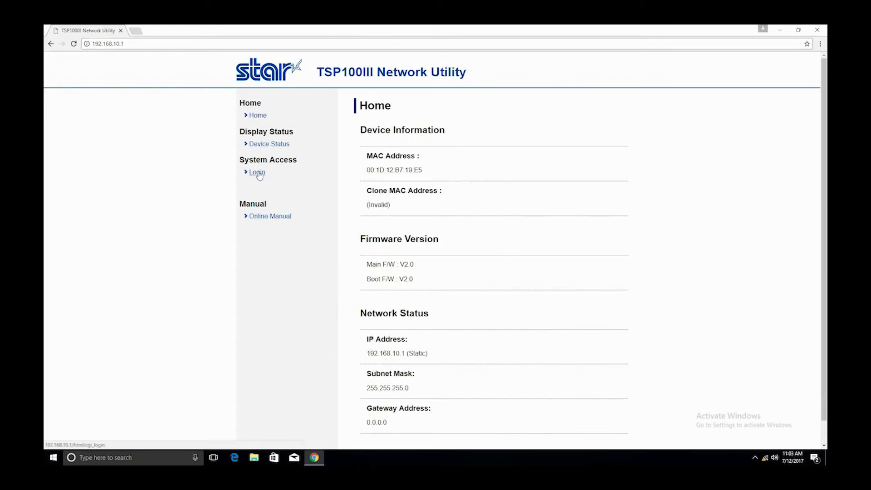
Log in as root and dismiss the change-password recommendation.
left_click(257, 172)
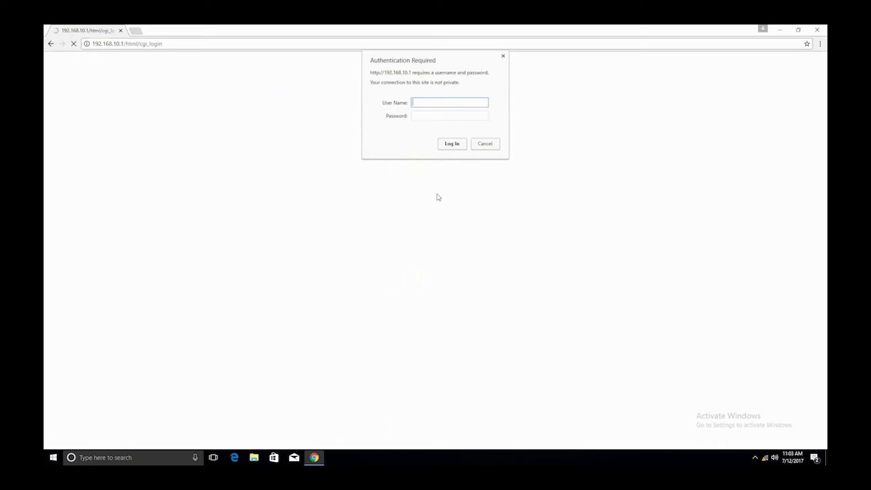
type("root")
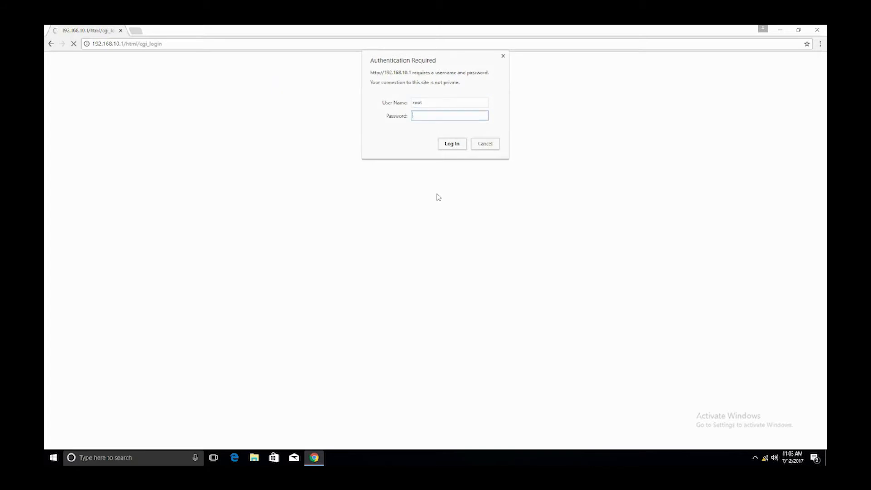
type("**")
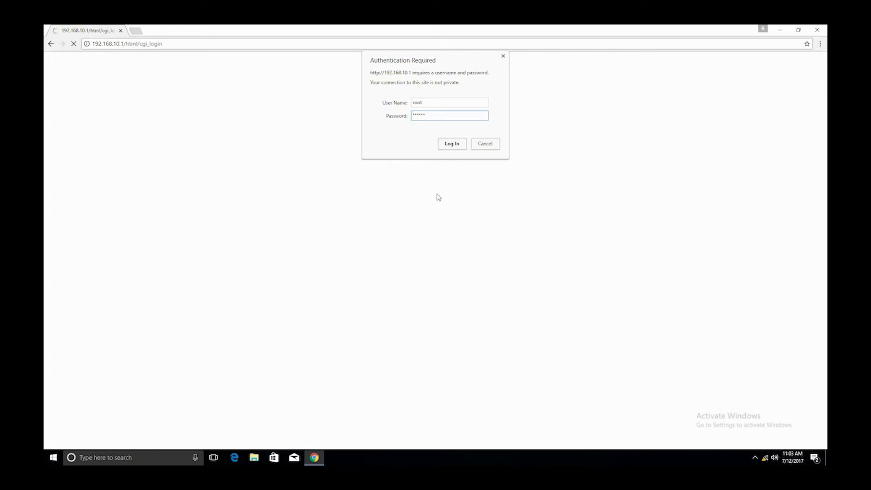
left_click(452, 144)
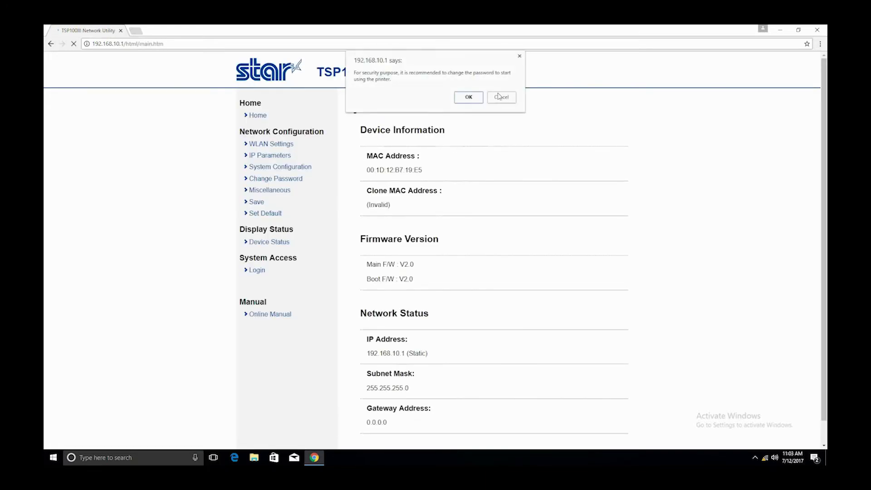
left_click(468, 98)
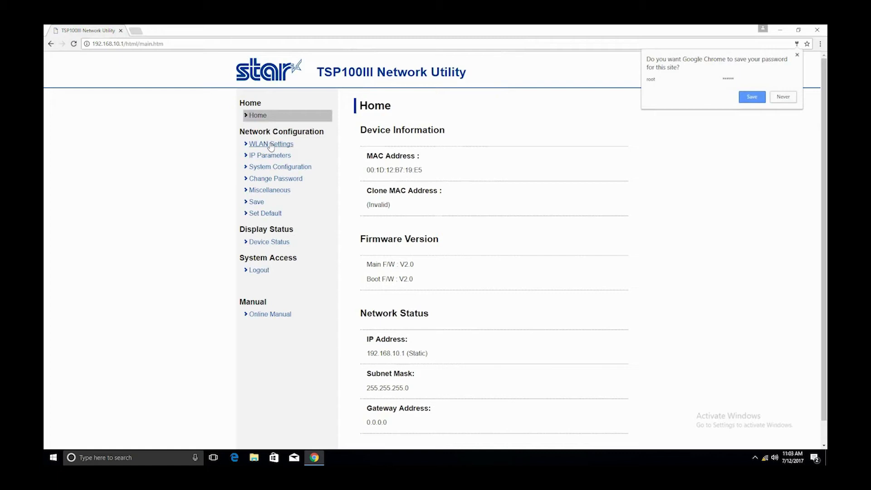
Submit WLAN settings: Infrastructure Mode, SSID Star01, WPA2/AES with security key.
left_click(270, 144)
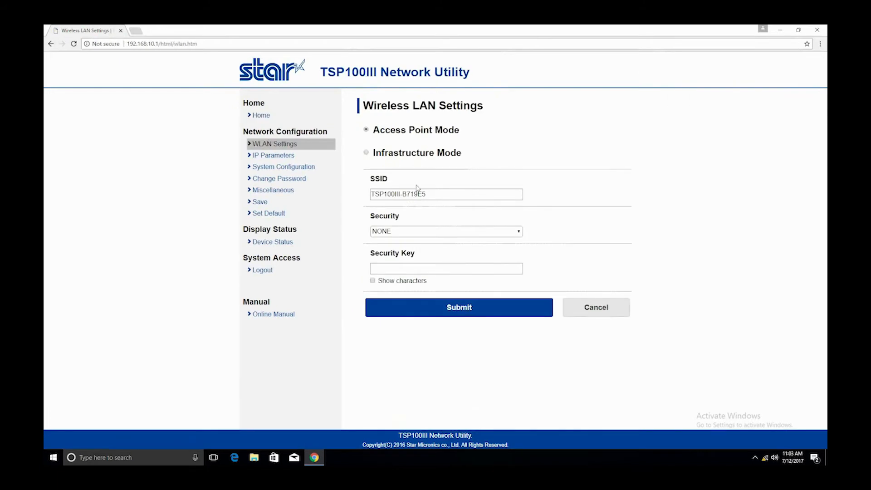
left_click(366, 153)
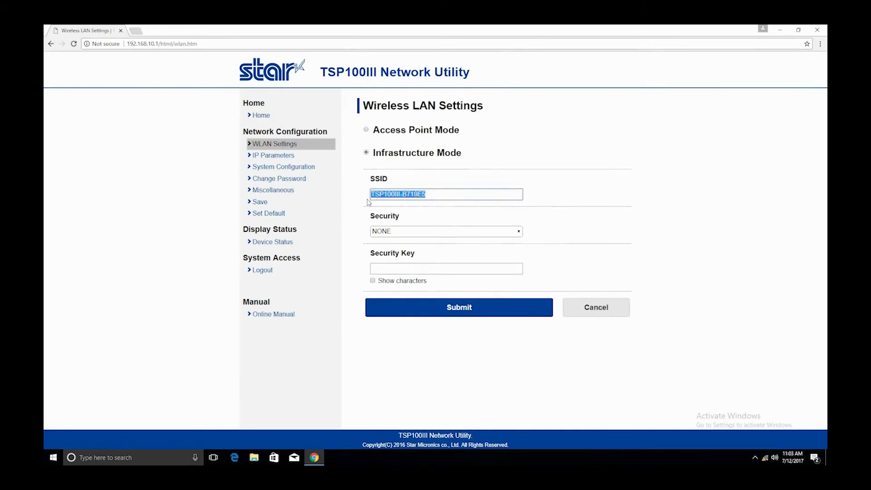
type("St")
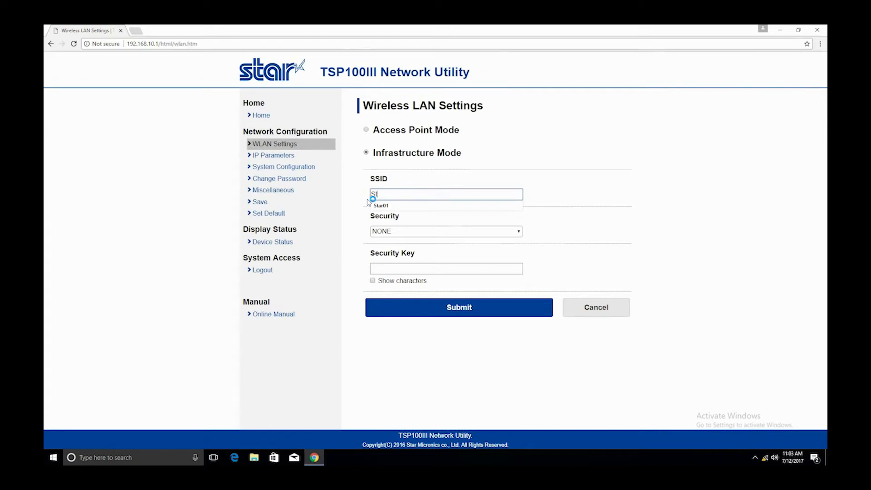
left_click(381, 205)
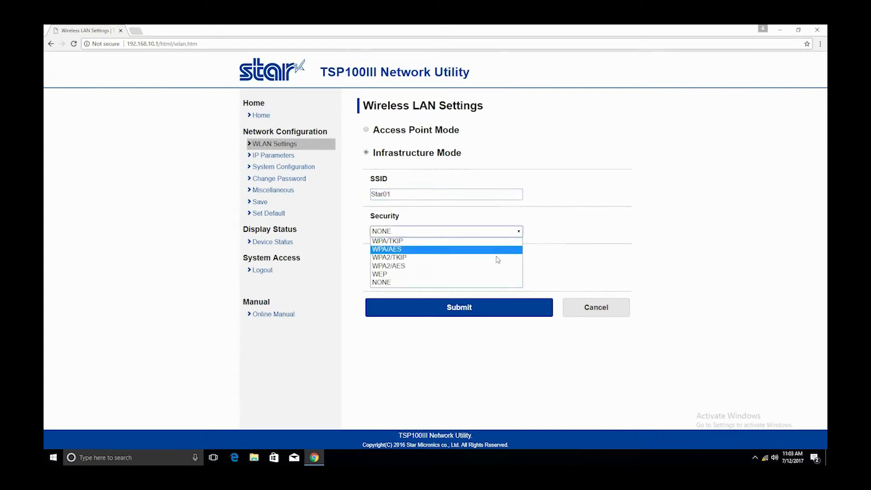
left_click(388, 265)
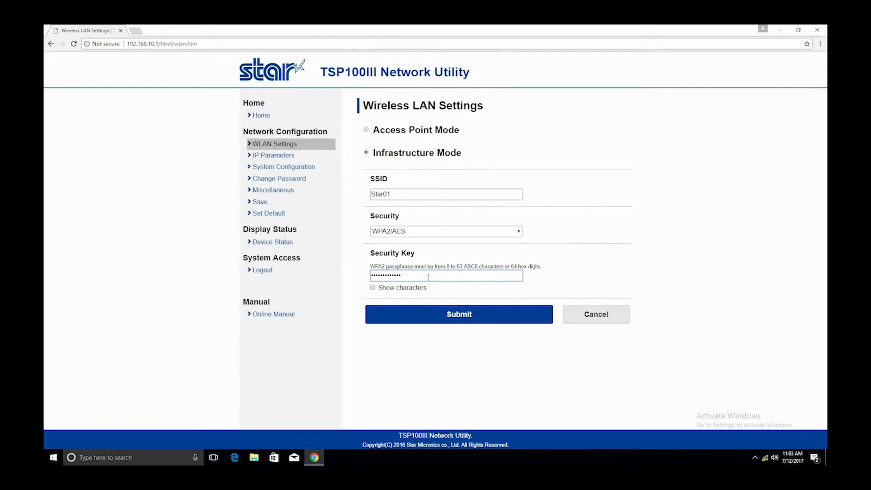
left_click(459, 314)
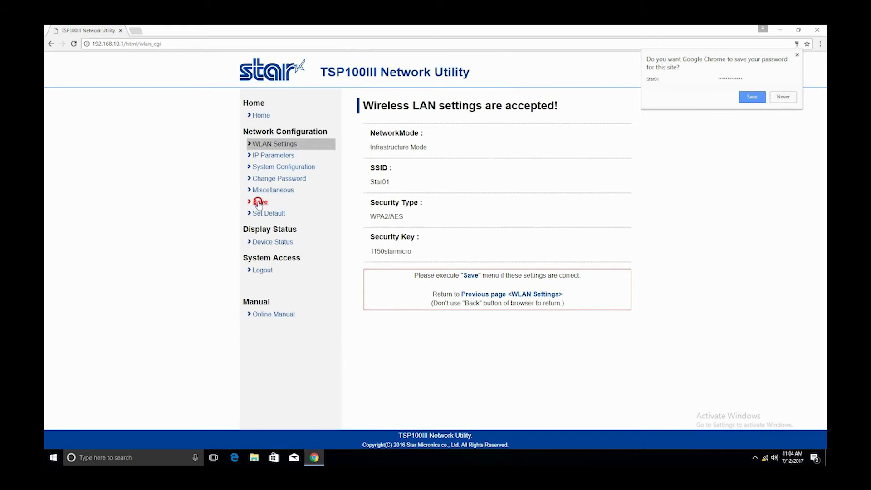
Save the network configuration so the printer restarts, then close Chrome.
left_click(259, 201)
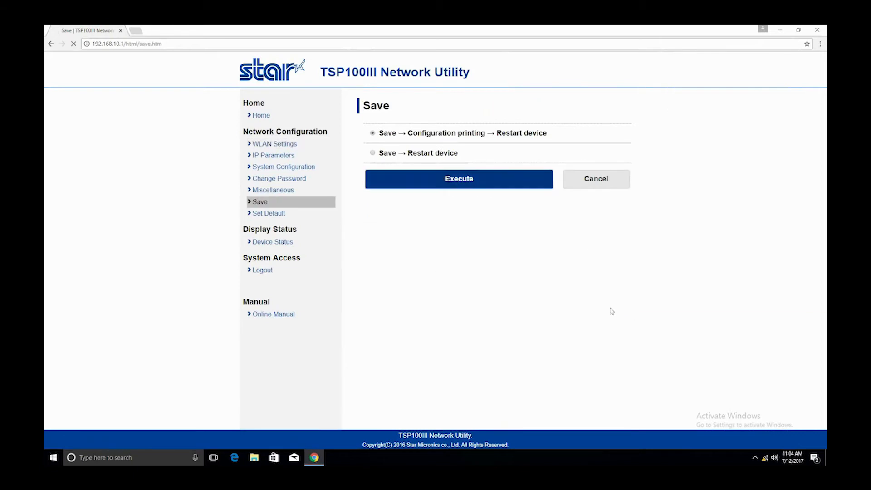
left_click(459, 179)
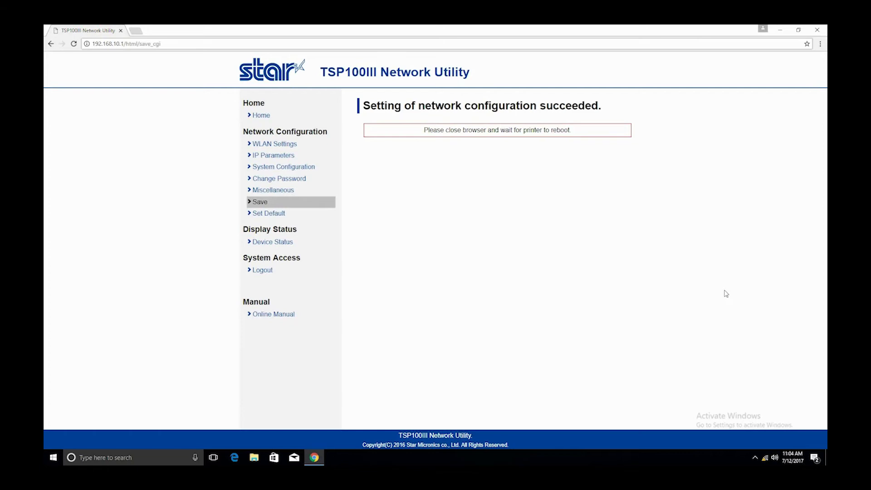
mouse_move(817, 29)
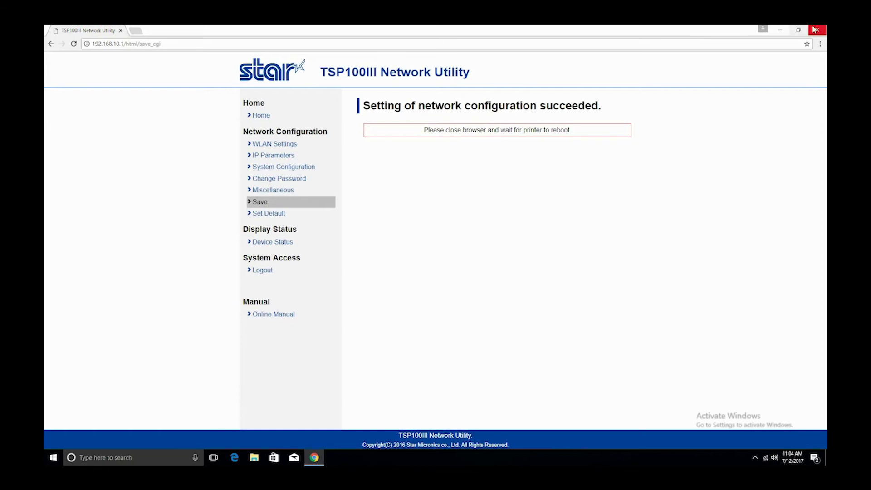
left_click(817, 28)
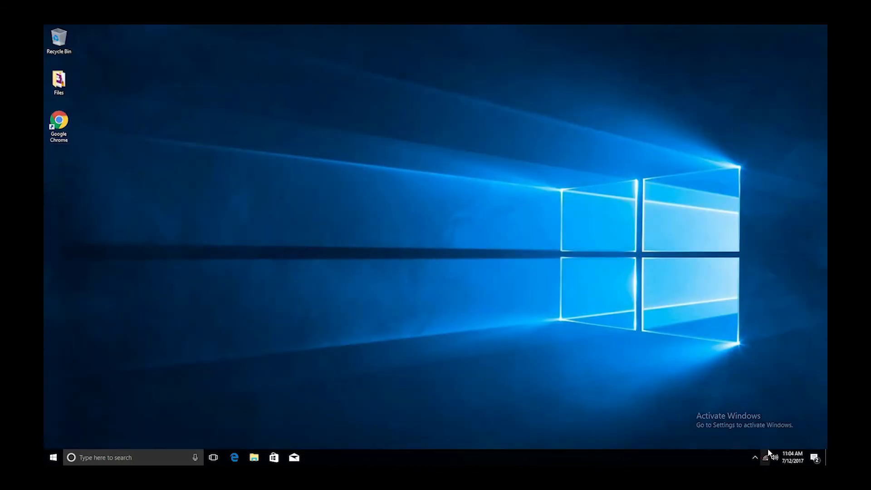
Relaunch Chrome and browse to the Network Utility at 192.168.183.5.
left_click(766, 456)
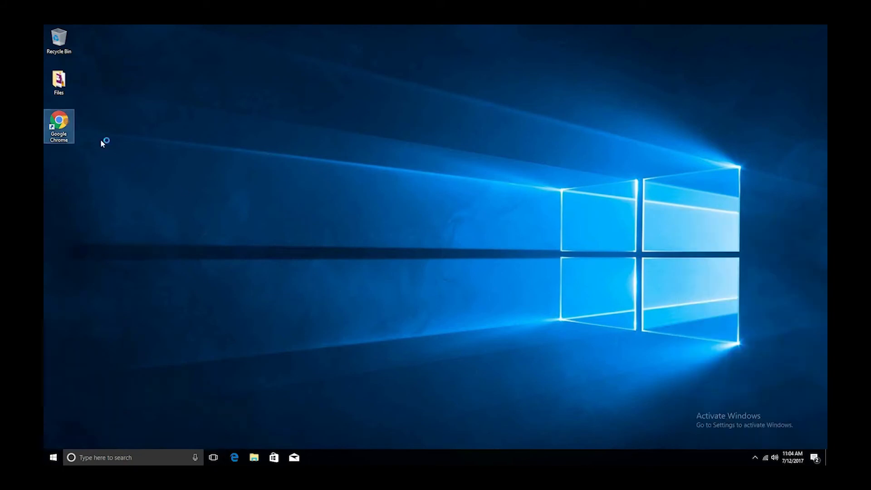
double_click(59, 121)
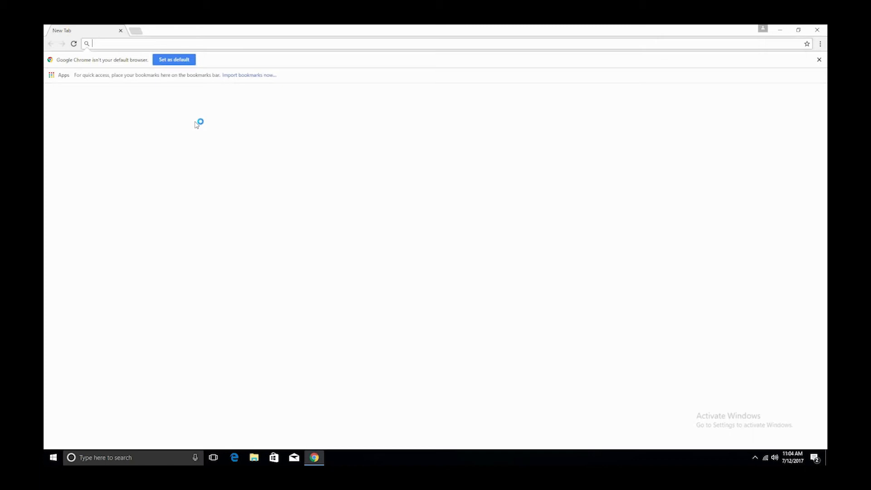
type("192.168.10.1")
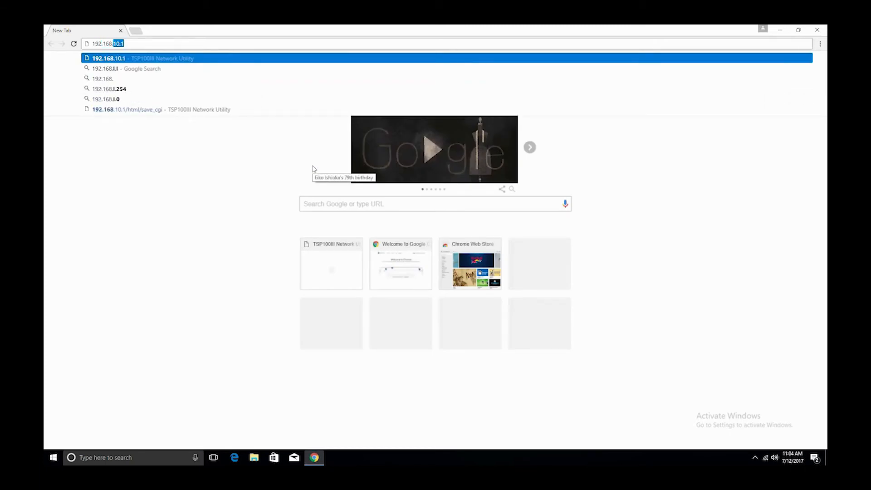
type("192.168.183.5")
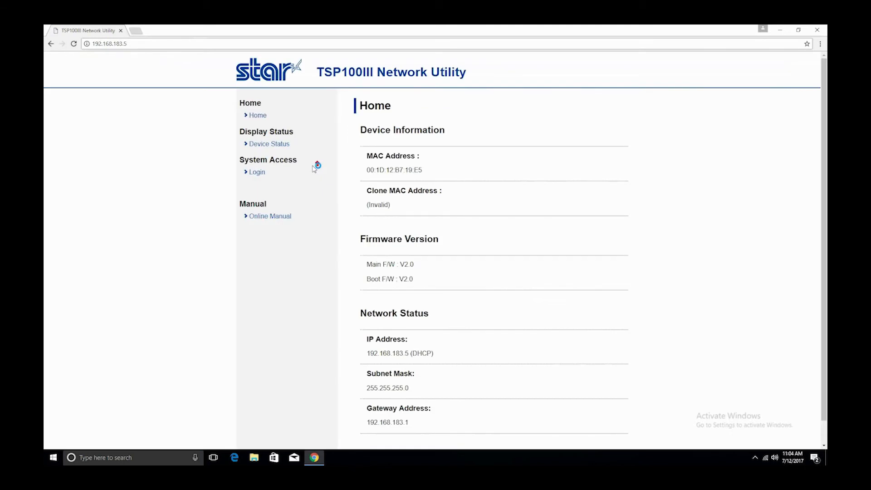
Log in as root at 192.168.183.5 and go to the IP Parameters page.
left_click(257, 171)
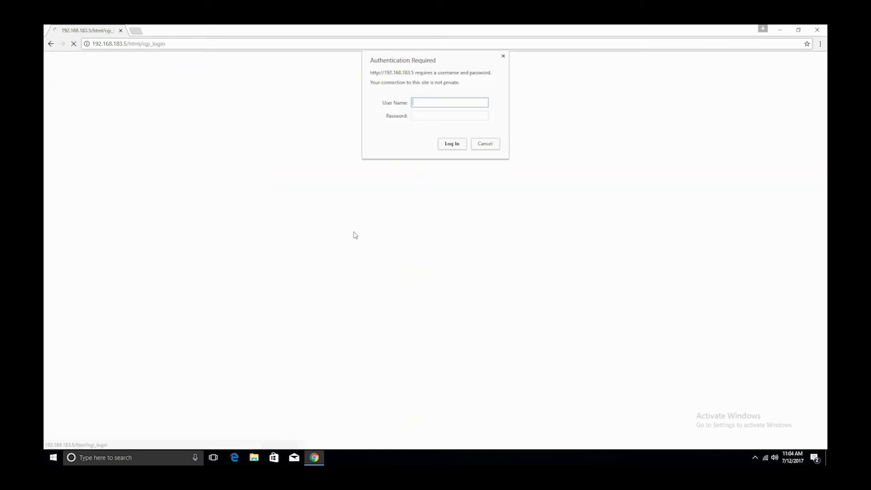
type("roo")
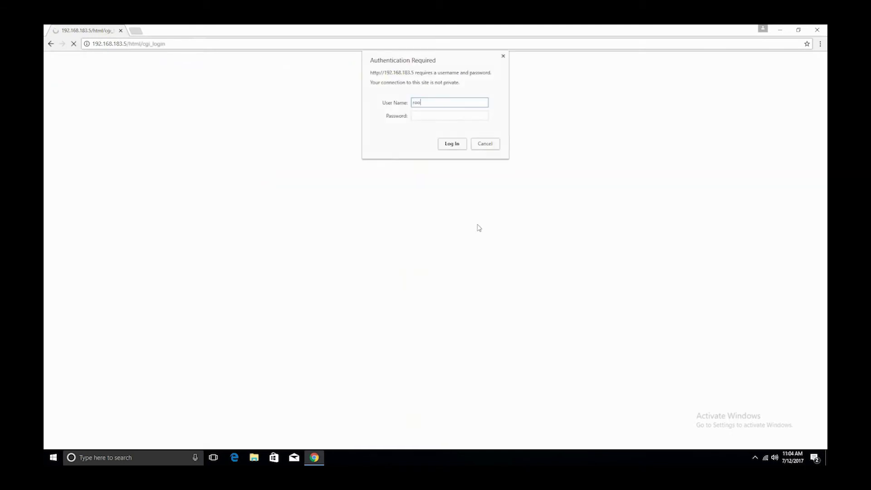
left_click(449, 116)
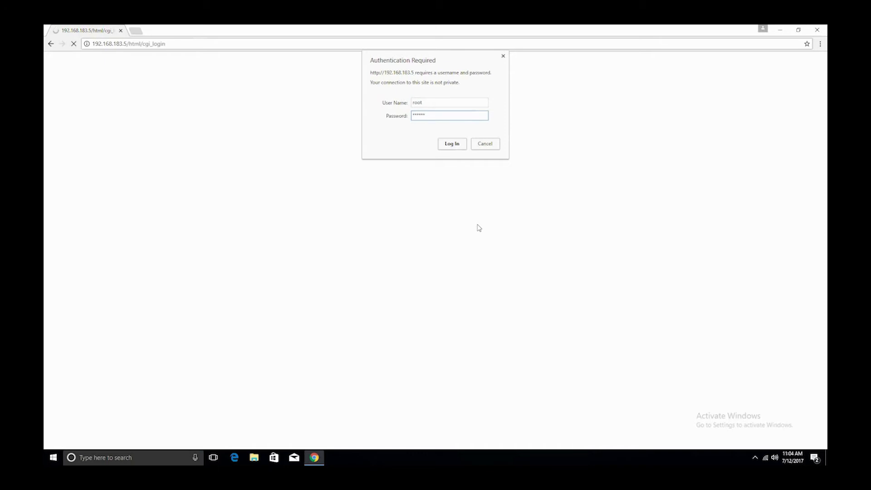
left_click(451, 144)
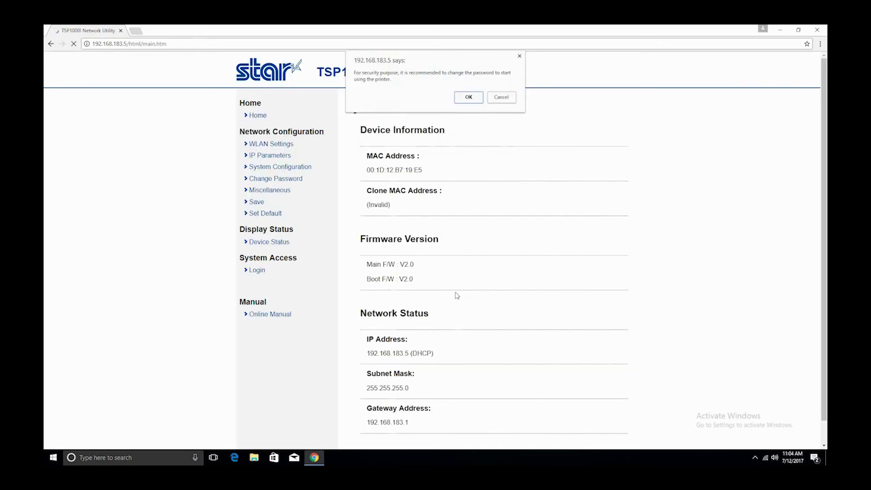
left_click(468, 97)
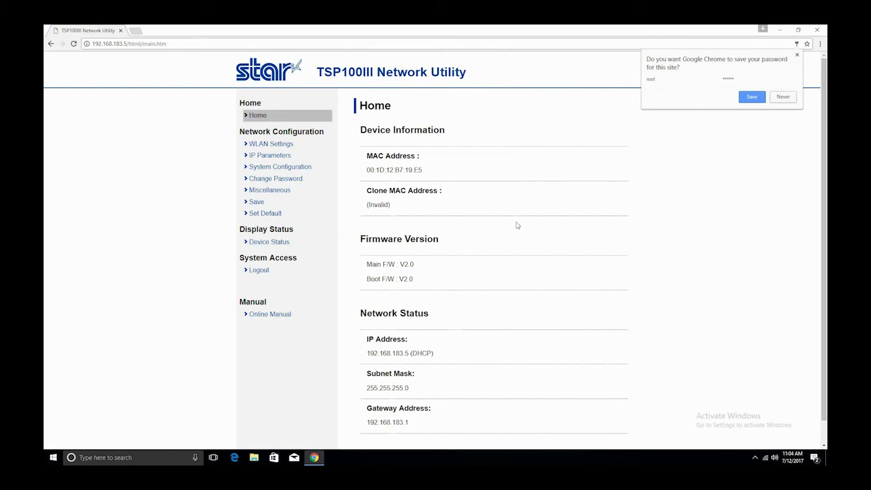
left_click(269, 155)
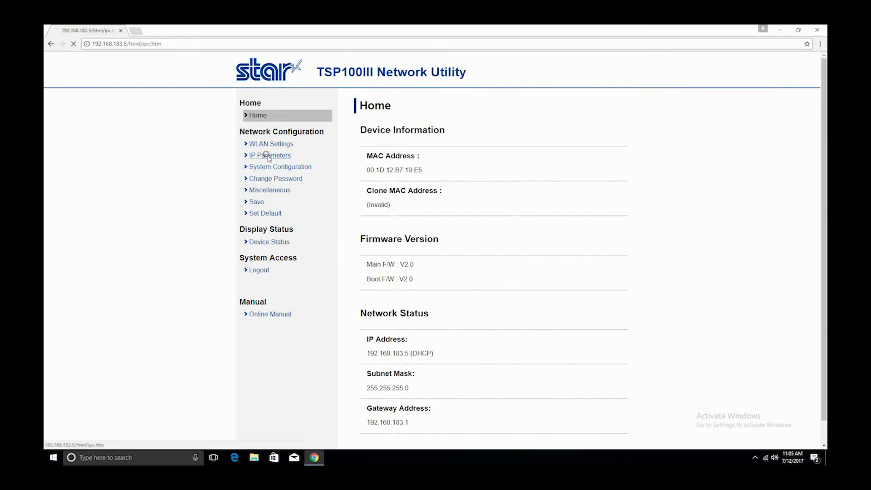
Switch to static IP 192.168.183.5 with subnet mask 255.255.255.0 and default gateway.
left_click(270, 156)
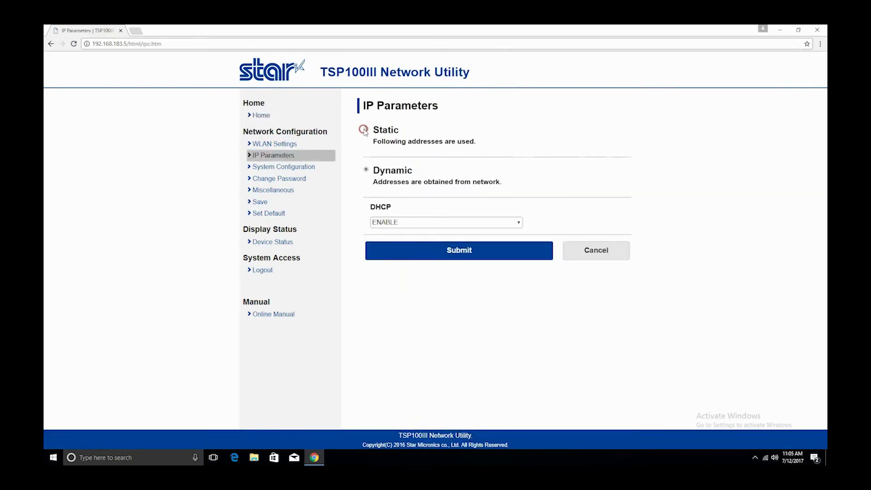
left_click(365, 130)
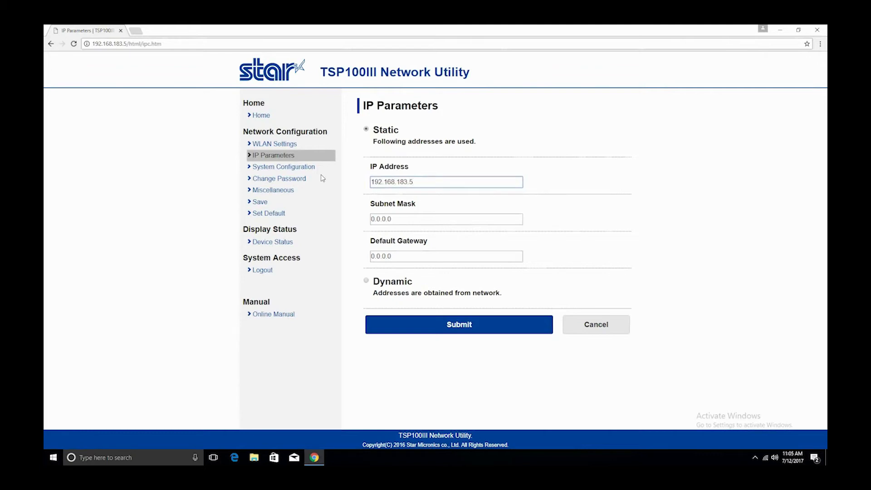
type("255.255.255.0")
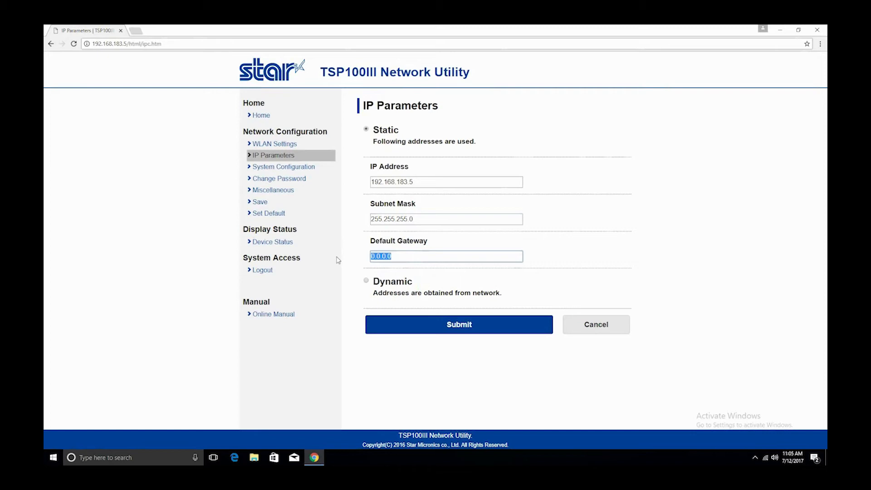
type("19")
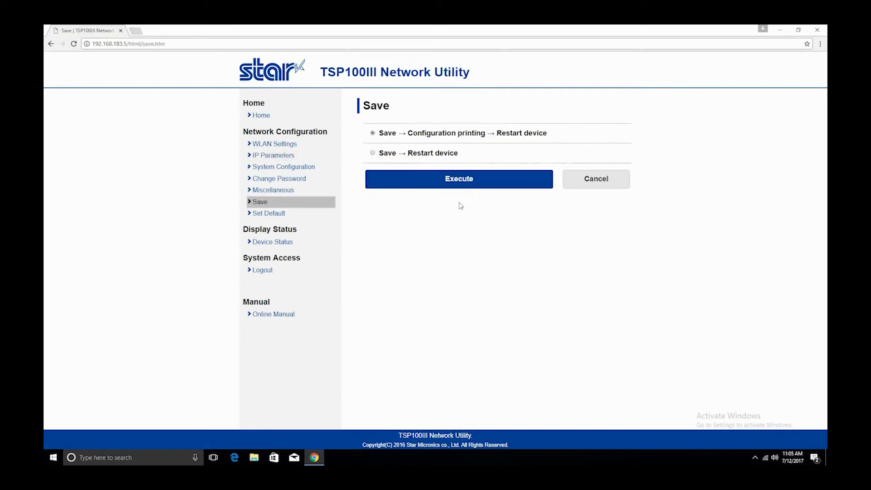
left_click(459, 179)
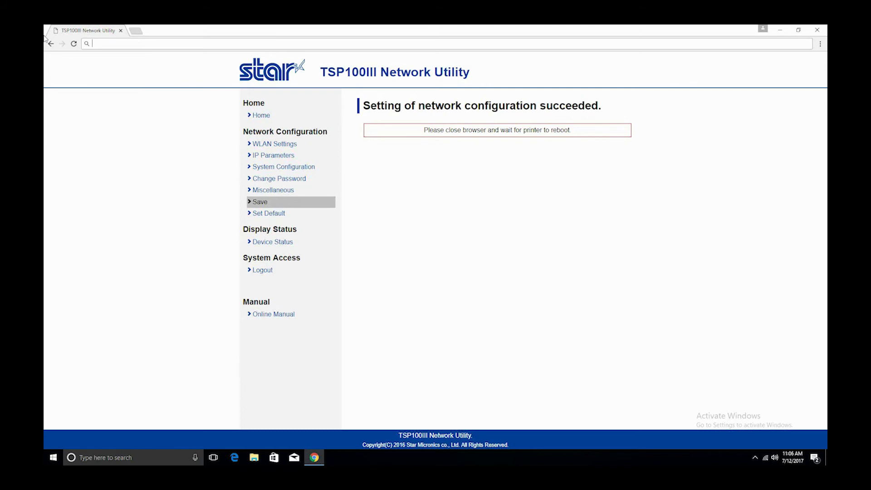
type("www.starmicronics.com/support/")
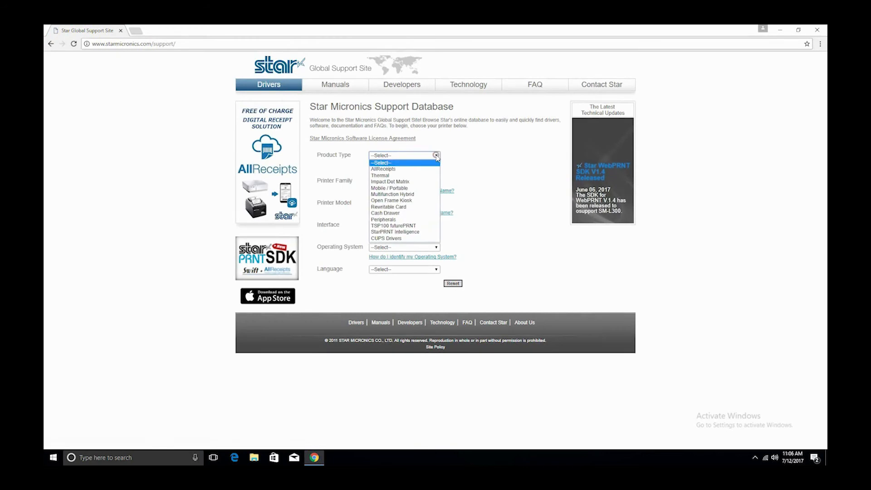
Download the tsp100_v730_lite.zip futurePRNT driver and show it in the Downloads folder.
left_click(393, 226)
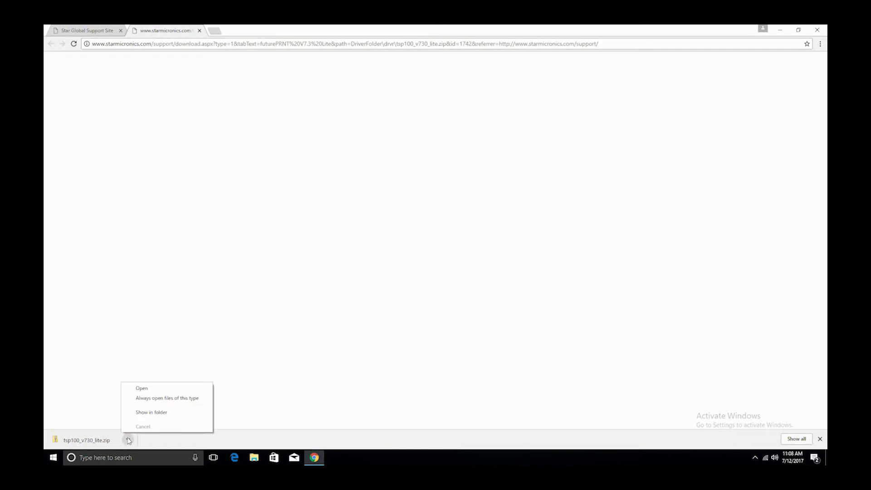
left_click(151, 412)
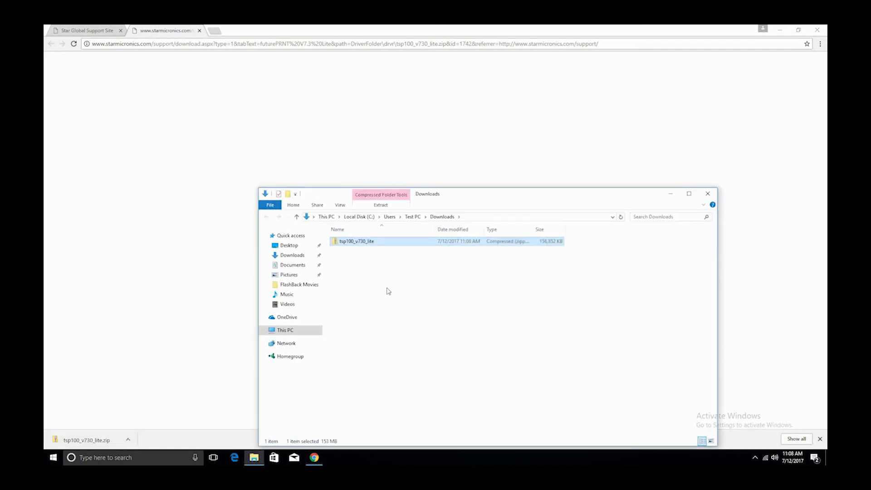
Extract tsp100_v730_lite.zip into its own Downloads folder and select the Autorun setup application.
right_click(356, 241)
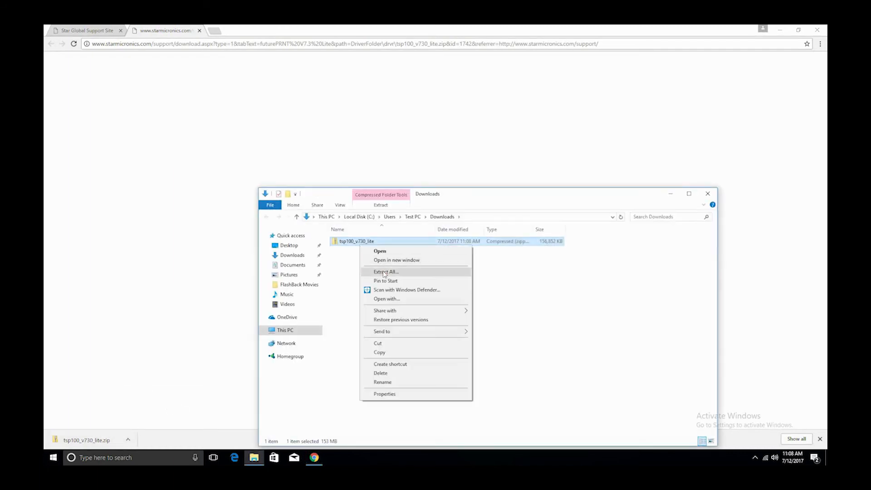
left_click(385, 272)
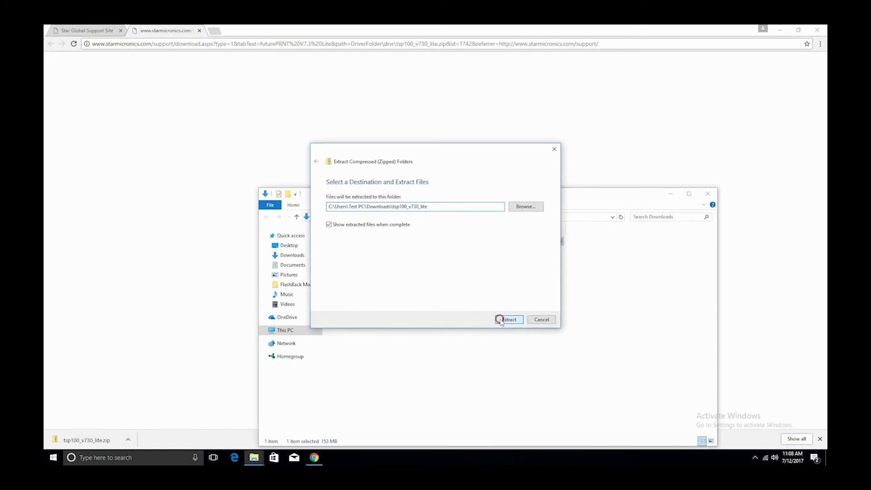
left_click(509, 320)
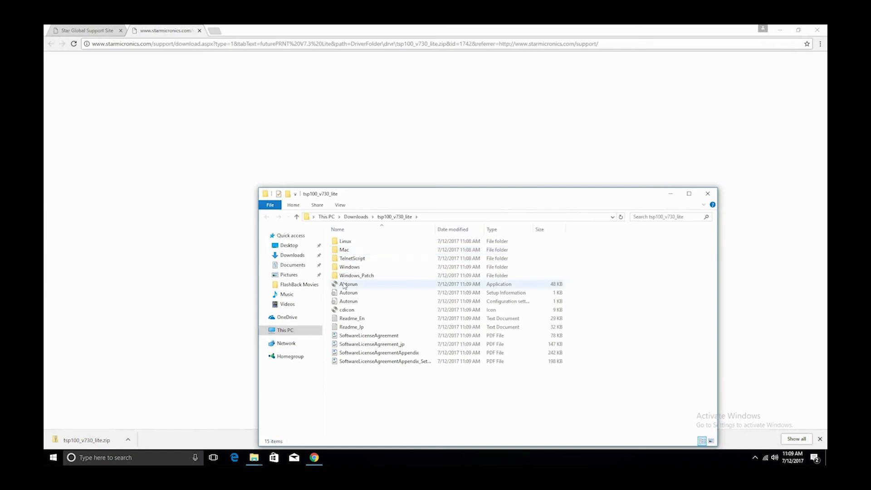
left_click(348, 284)
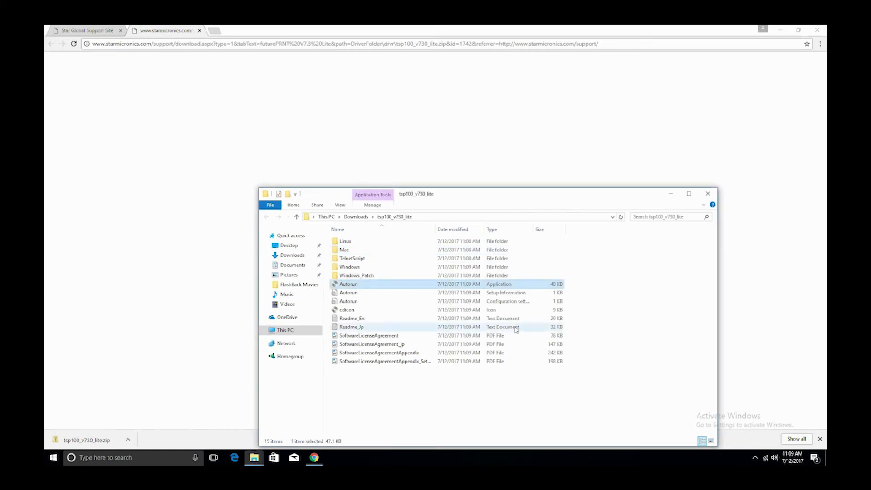
Run Autorun, choose Installation and accept the TSP100 futurePRNT license agreement.
double_click(348, 284)
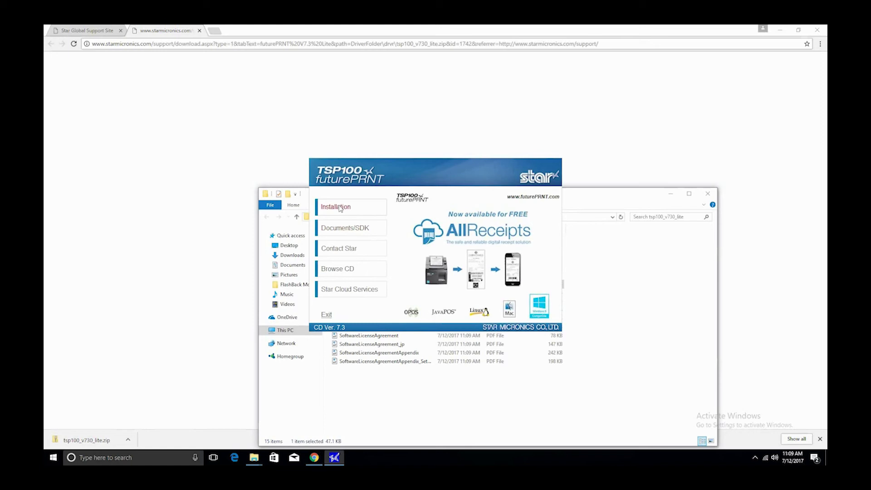
left_click(336, 206)
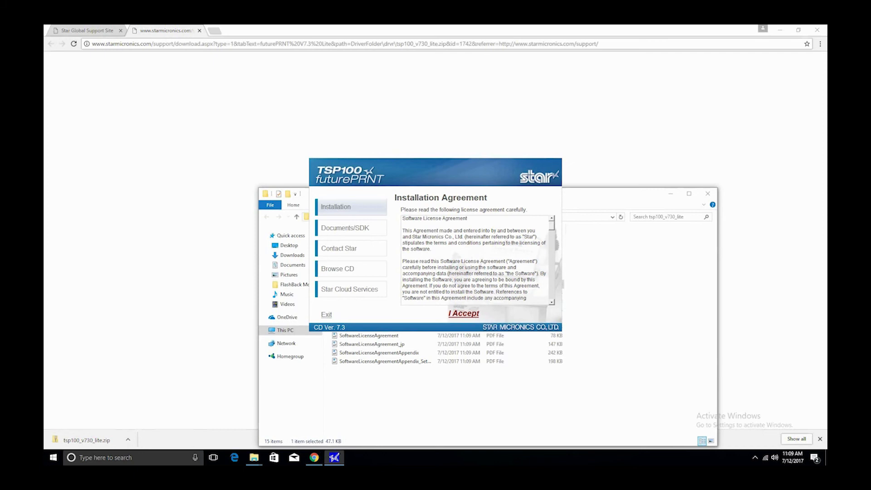
left_click(463, 313)
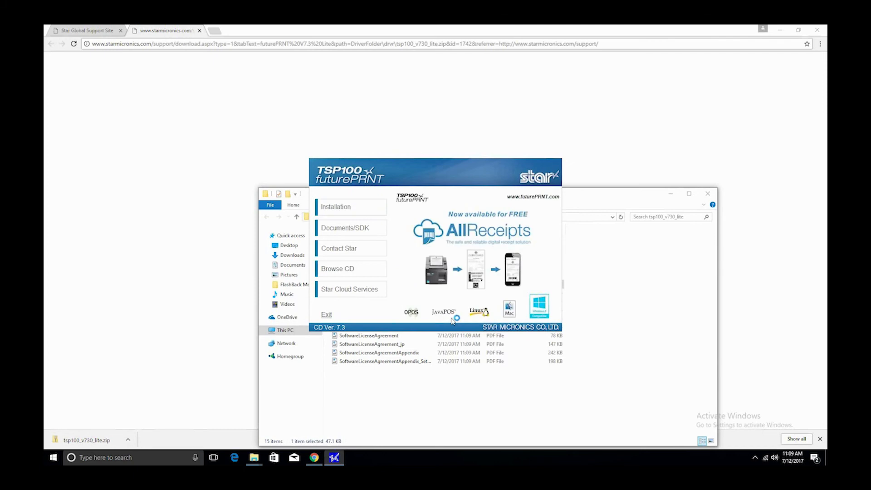
left_click(336, 207)
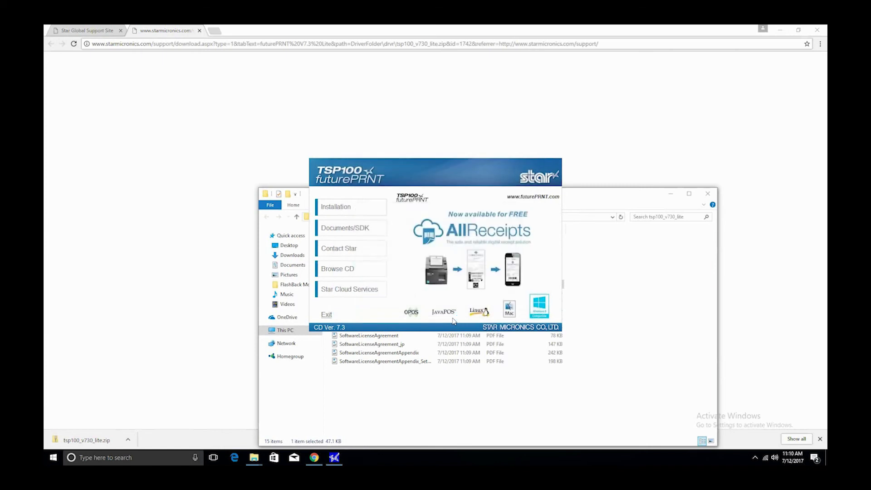
Install TSP100 Setup Version 7.3.0 through the InstallShield Wizard and finish, returning to the desktop.
left_click(337, 207)
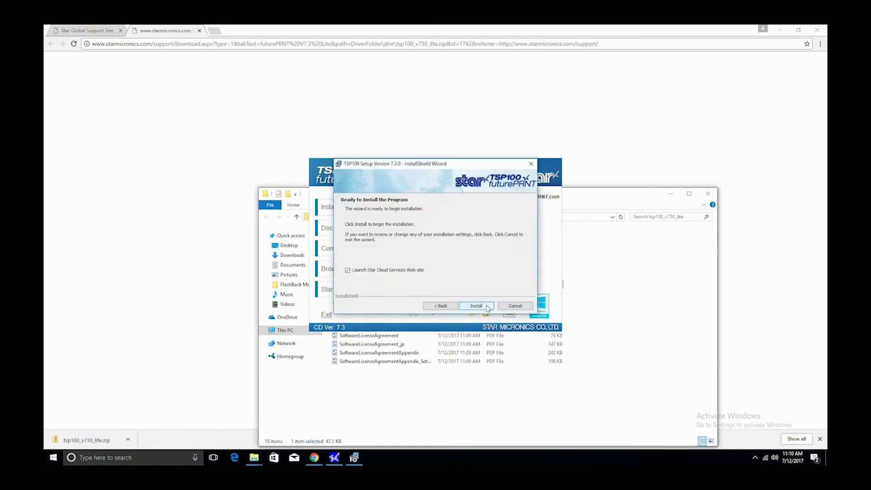
left_click(477, 306)
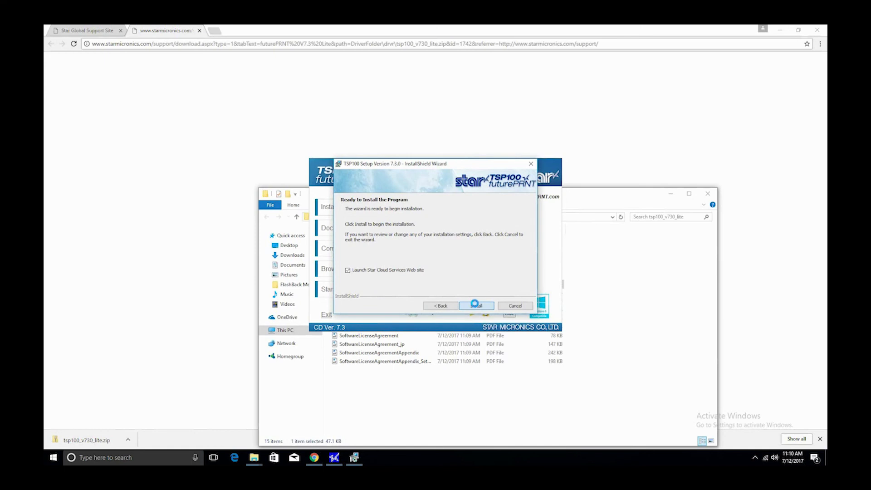
left_click(476, 305)
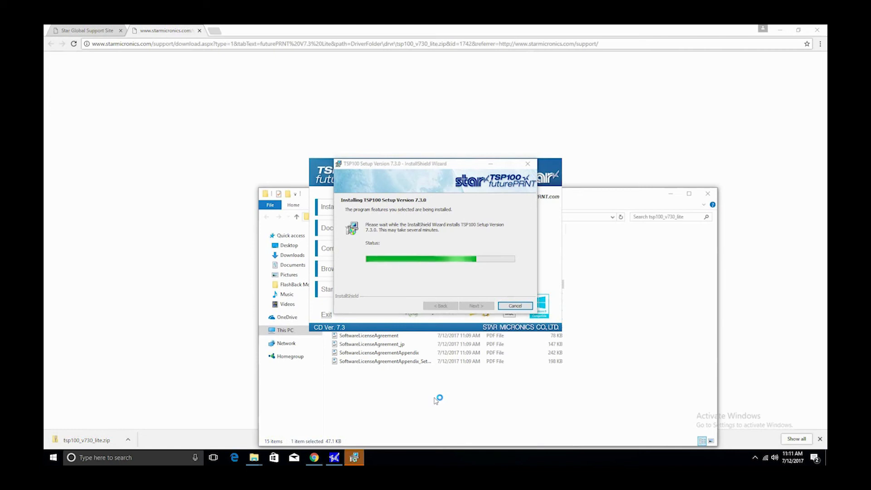
mouse_move(436, 401)
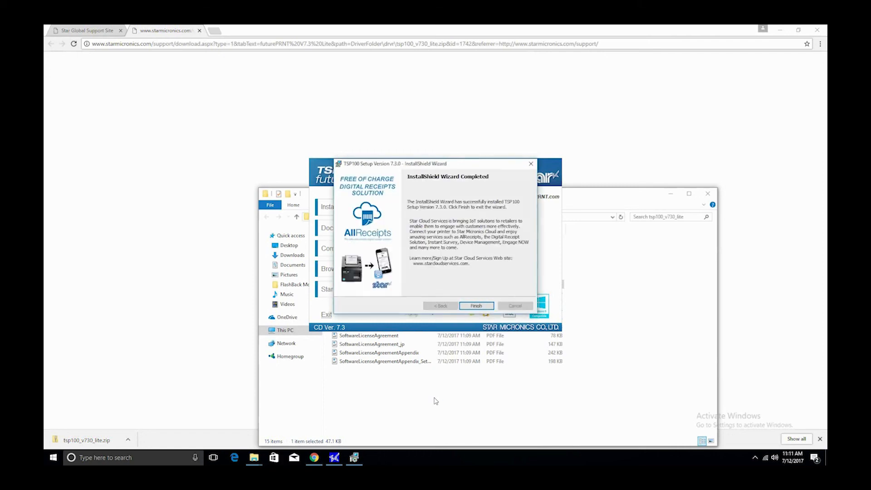
mouse_move(585, 428)
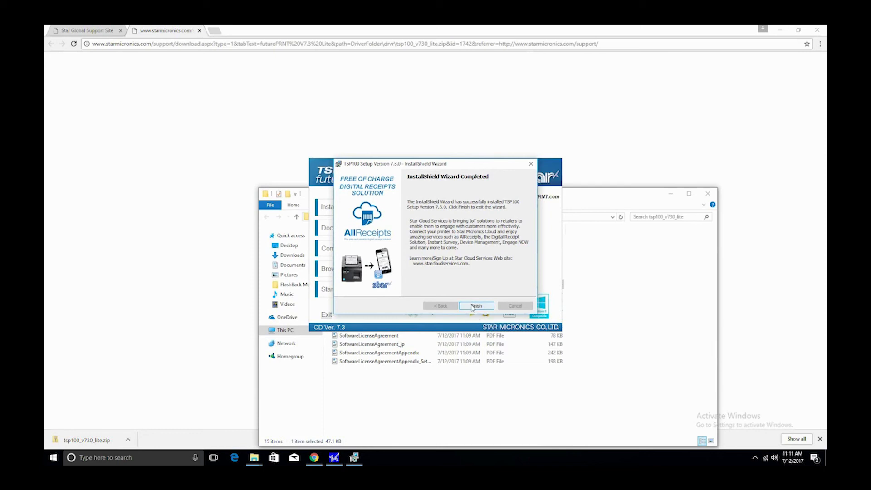
left_click(476, 305)
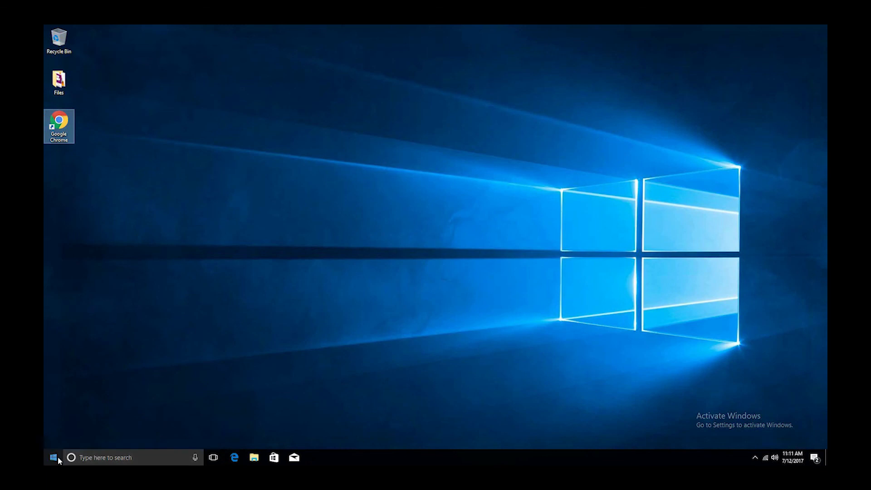
Launch LAN & Bluetooth Setup Tool from the StarMicronics group in the Start menu.
left_click(53, 457)
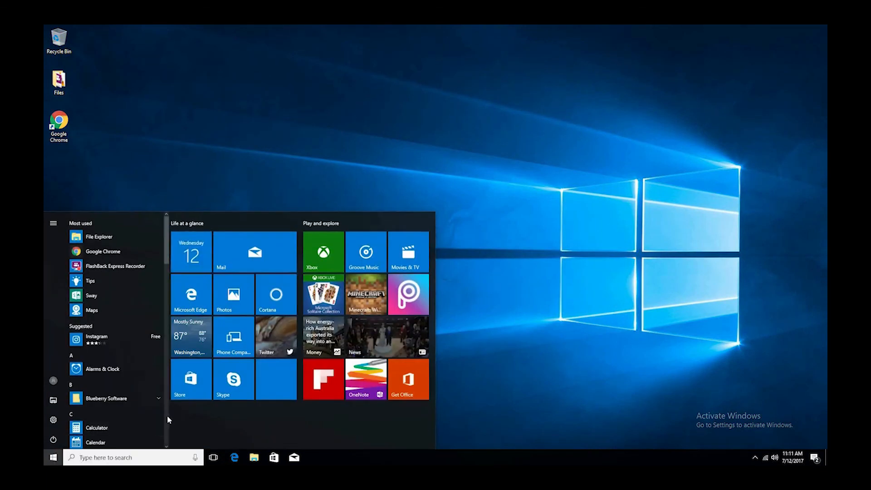
scroll("down", 3)
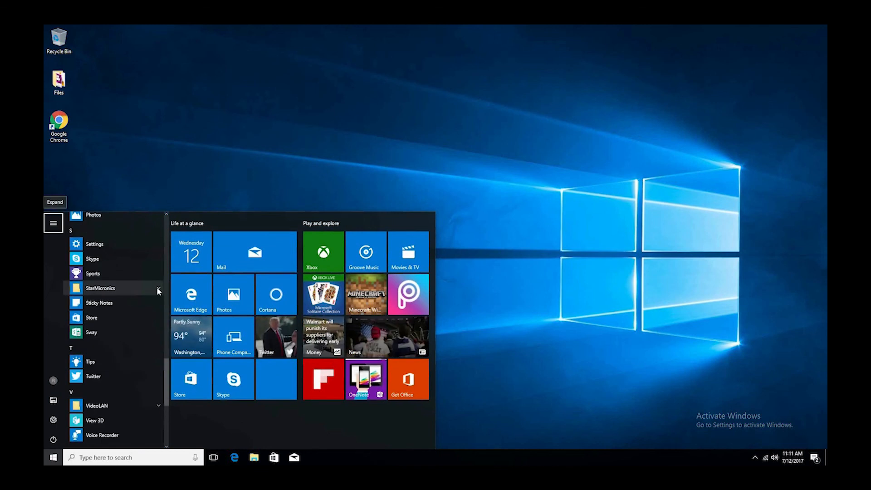
left_click(101, 288)
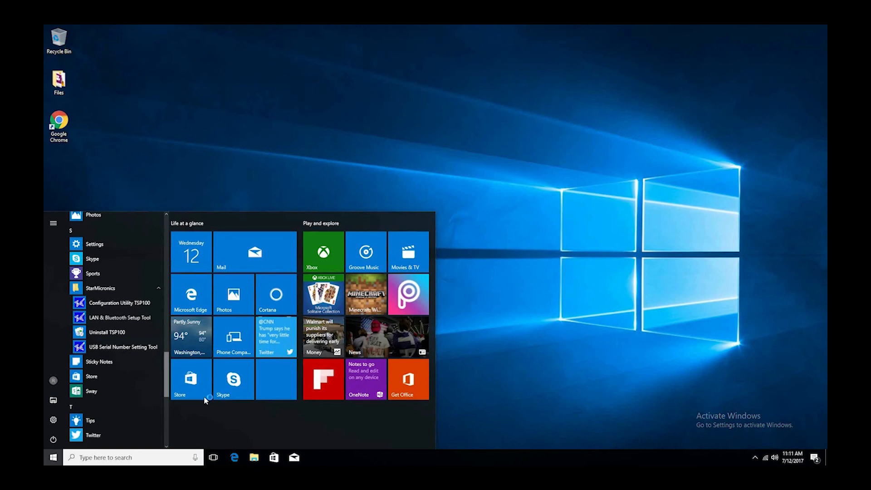
left_click(55, 469)
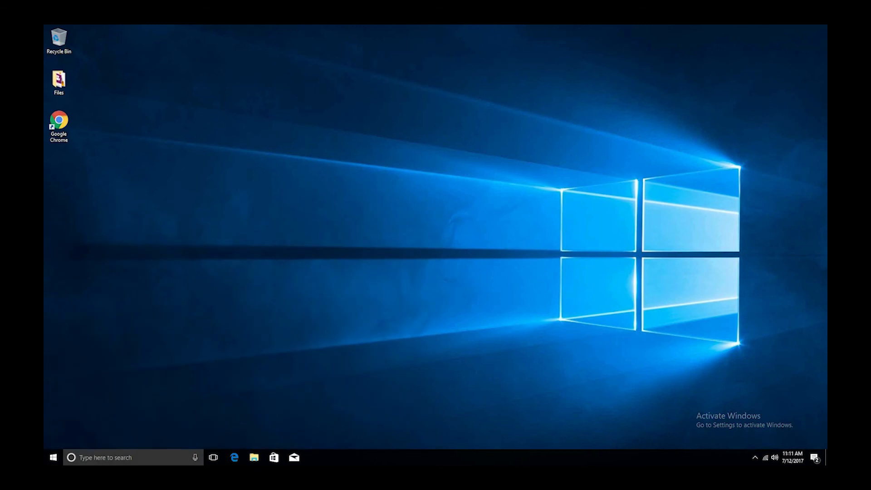
mouse_move(382, 345)
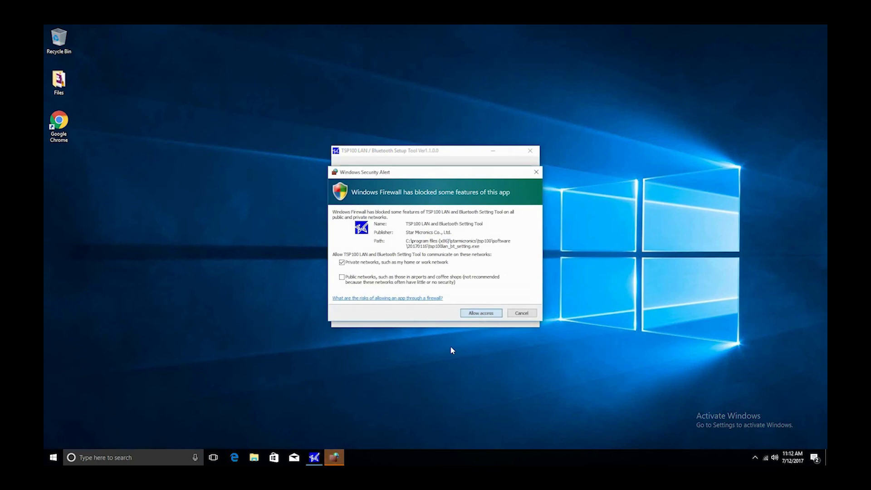
Allow network access, create the TSP143IIIW queue at 192.168.183.5 with a test page, then close the tool.
left_click(481, 313)
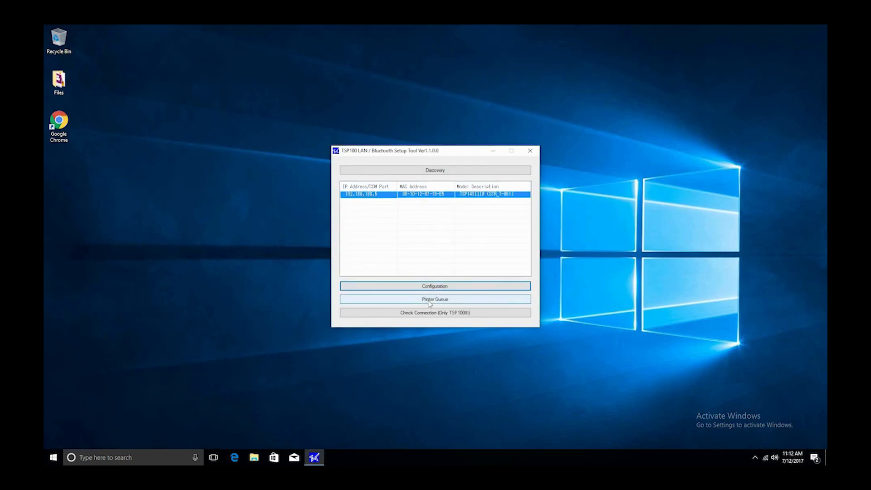
left_click(434, 299)
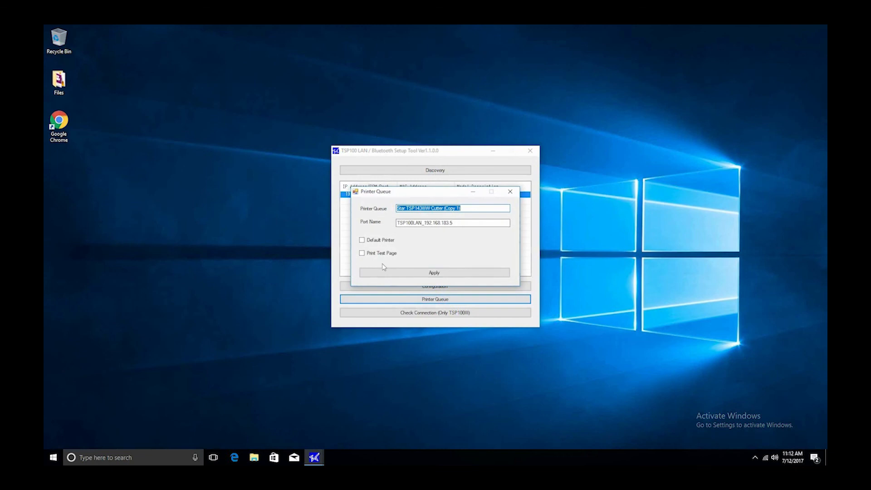
left_click(362, 253)
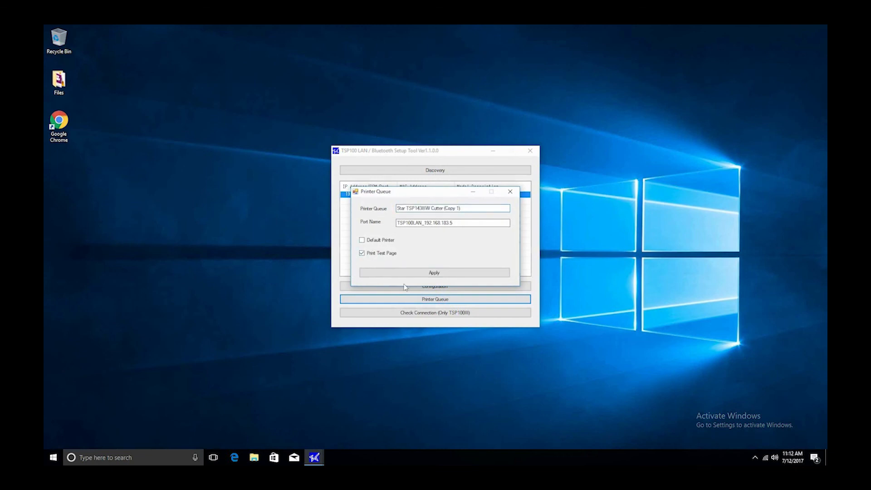
left_click(434, 272)
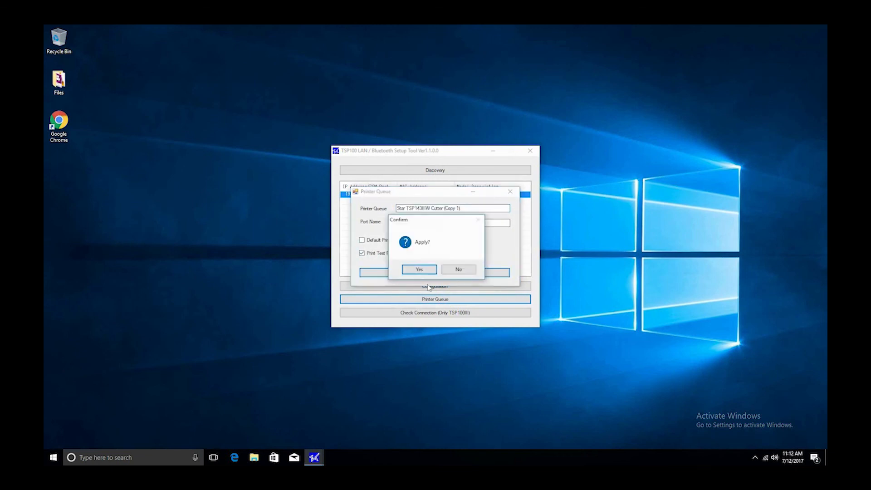
left_click(419, 269)
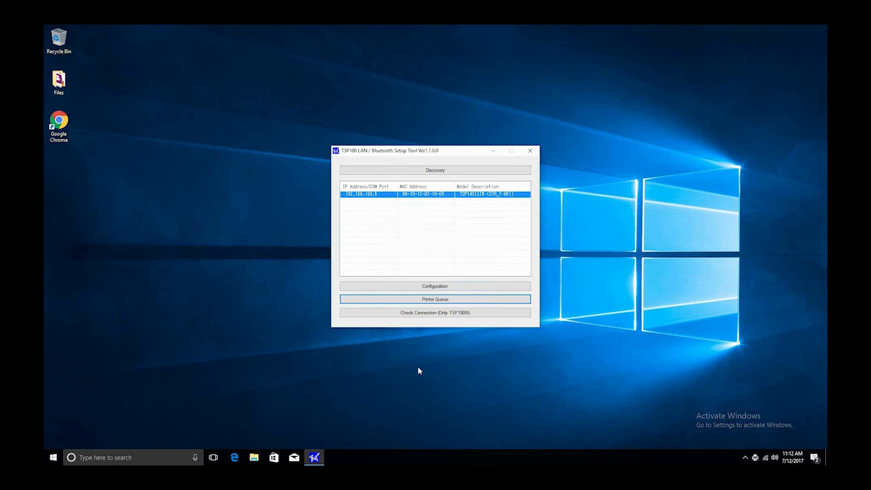
mouse_move(530, 150)
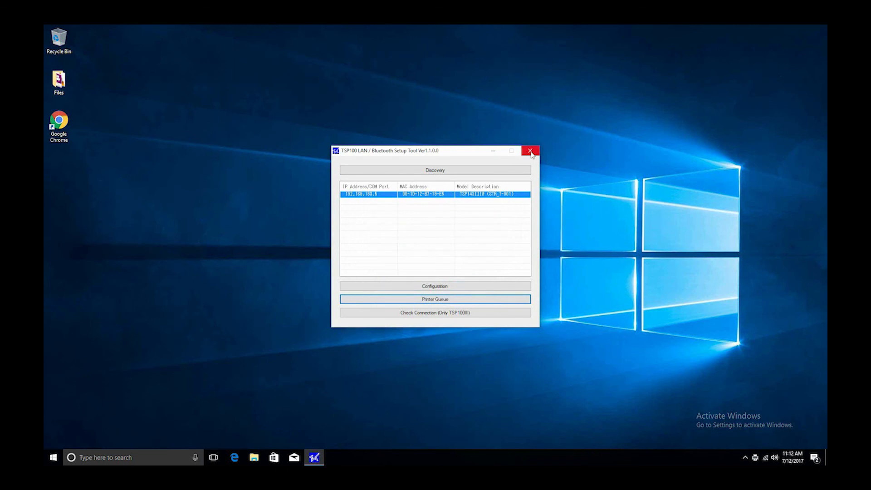
left_click(530, 150)
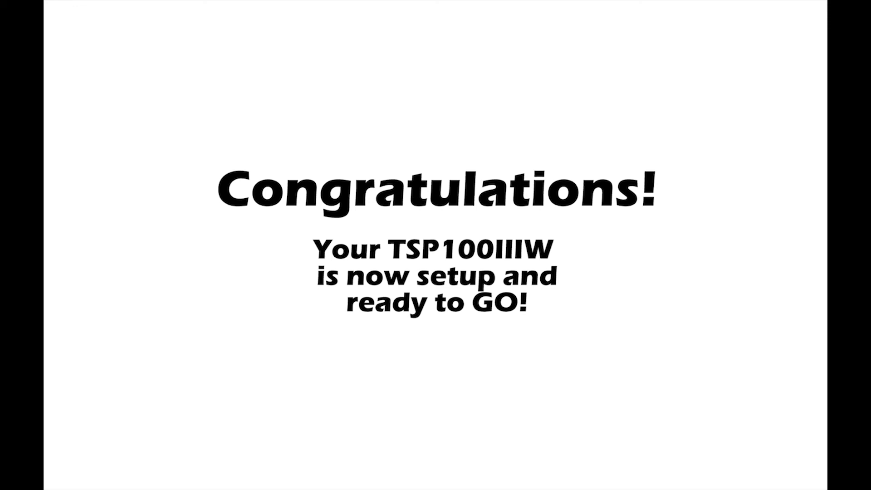